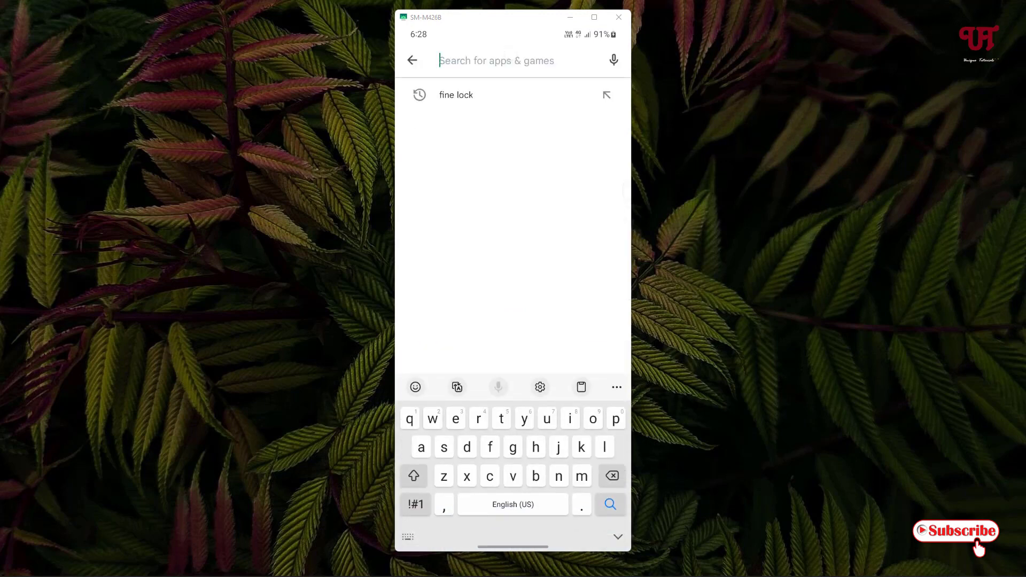
# Search 'fine lock' and open the Fine Lock launcher's store page
pyautogui.click(455, 95)
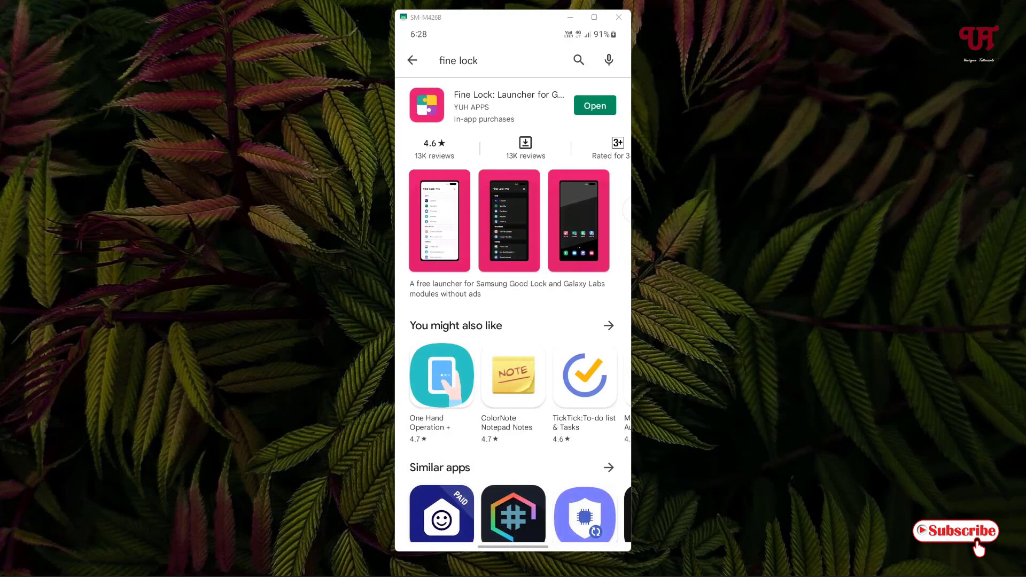
pyautogui.click(509, 107)
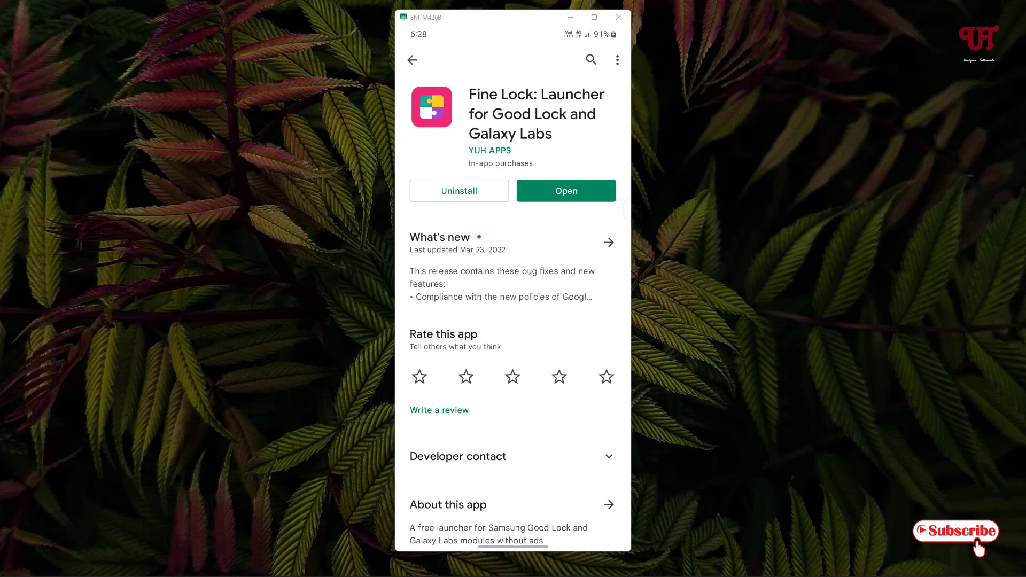
# Launch Fine Lock from its store page and browse its module list
pyautogui.click(565, 190)
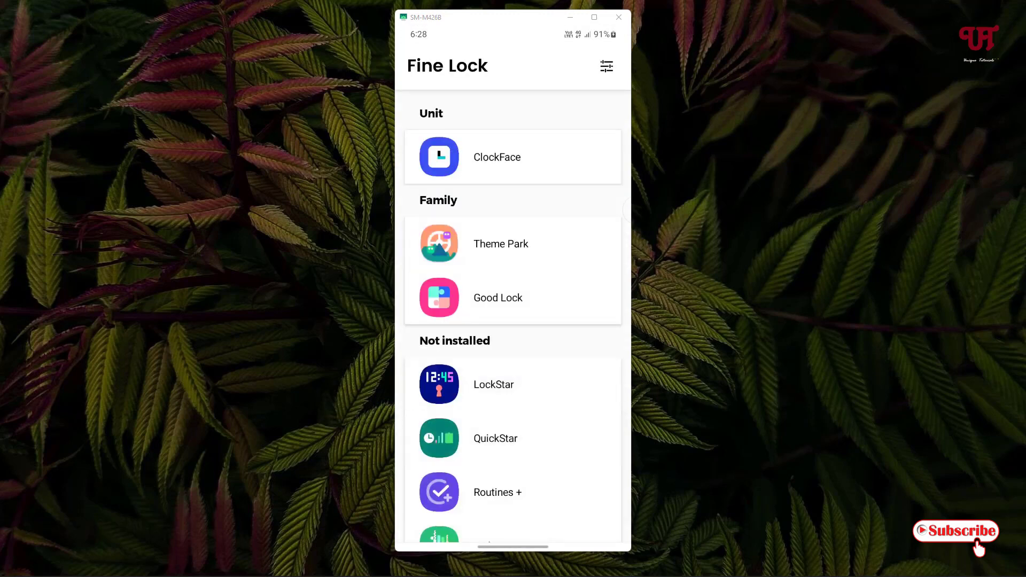
pyautogui.scroll(-3)
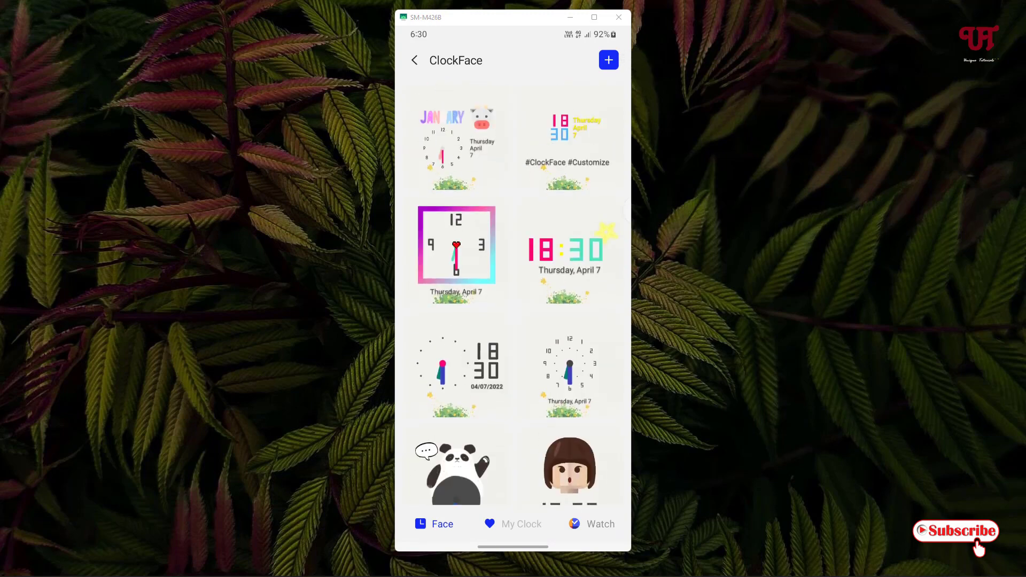
# Open the saved 6:30 dog-walker clock from My Clock in the Create editor
pyautogui.scroll(-3)
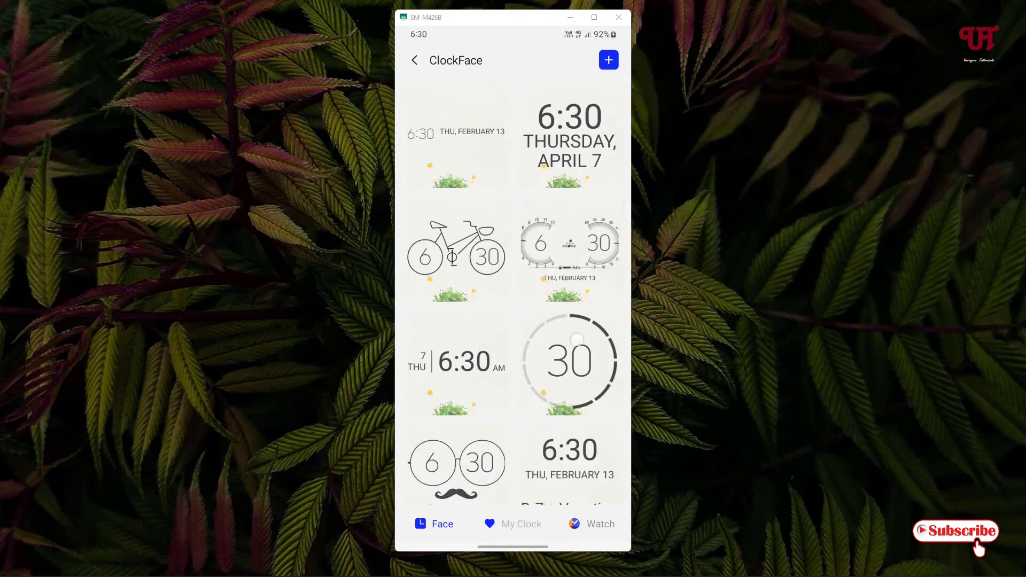
pyautogui.click(520, 524)
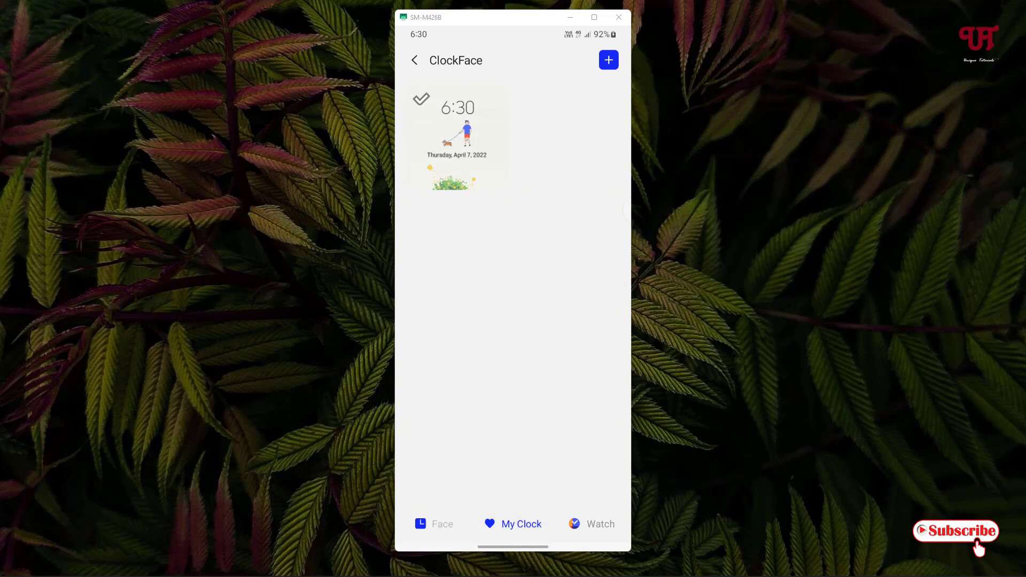
pyautogui.click(456, 136)
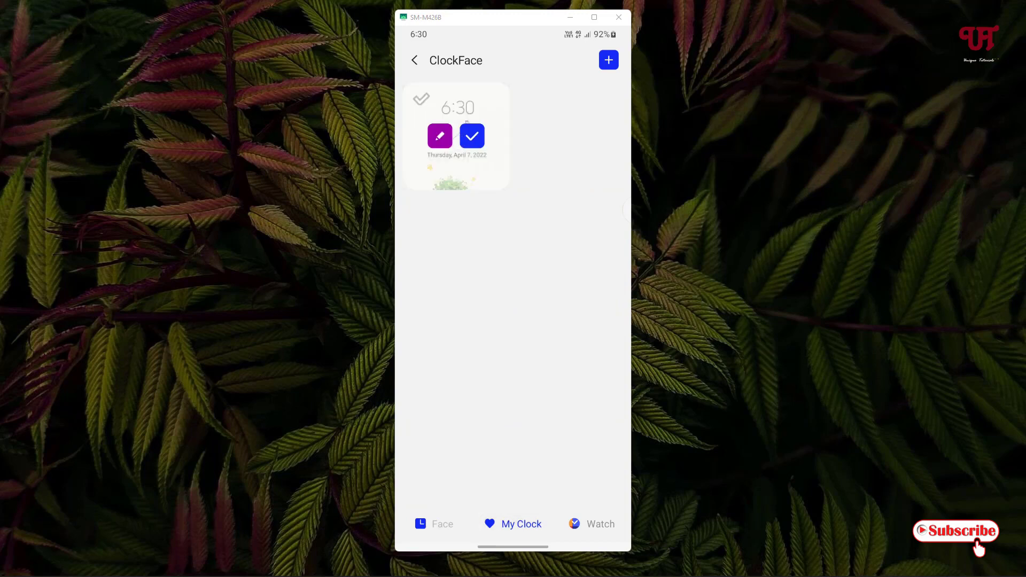
pyautogui.click(440, 136)
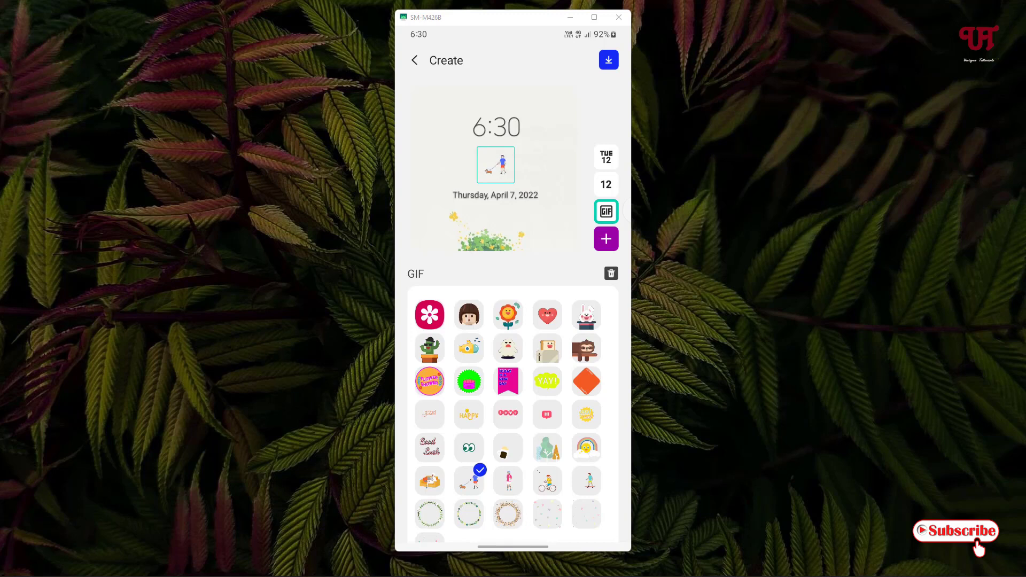
# Try the sunflower and rabbit GIFs, then set the white character GIF as the clock icon
pyautogui.scroll(-3)
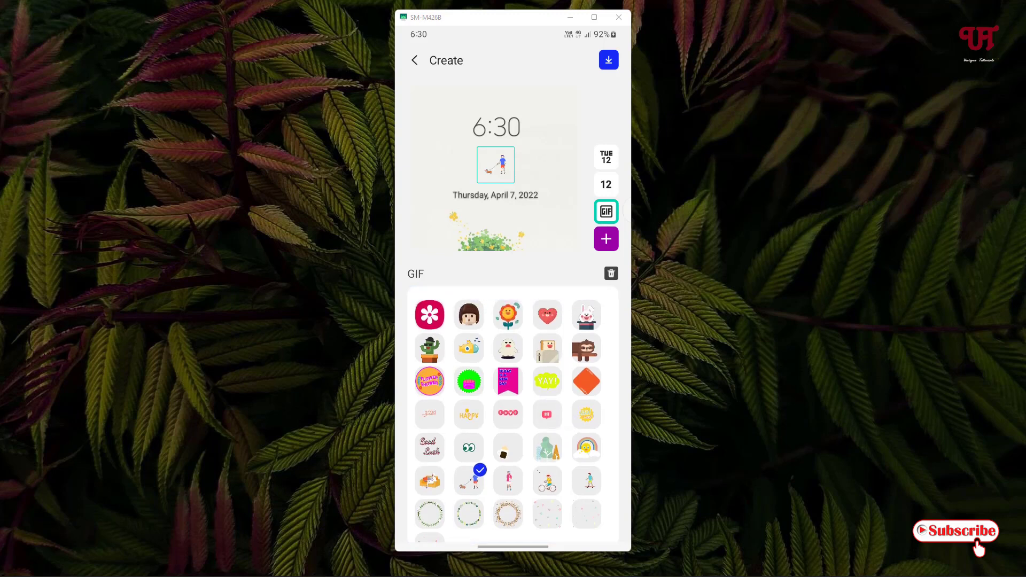
pyautogui.click(507, 314)
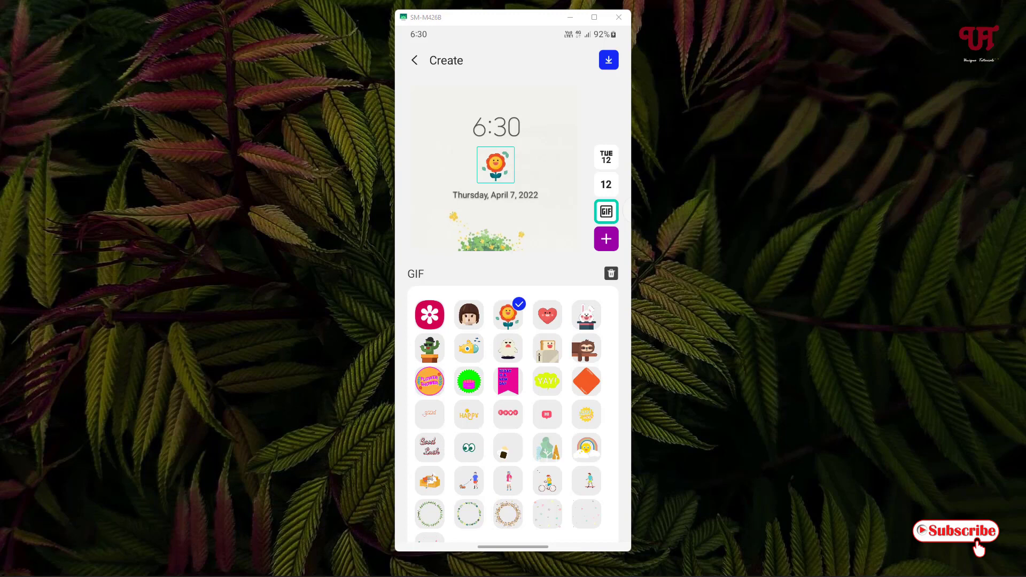
pyautogui.click(584, 315)
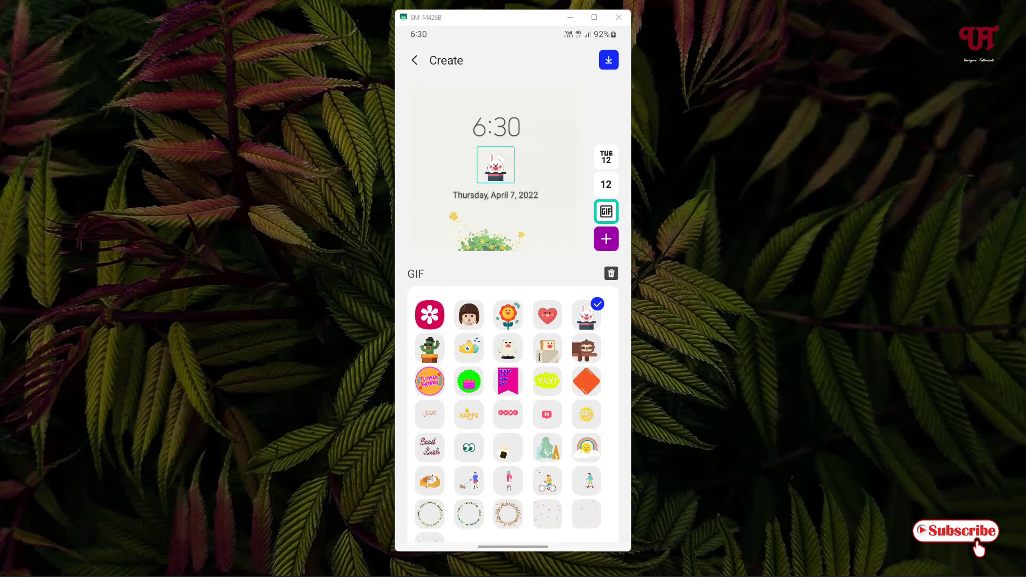
pyautogui.click(507, 314)
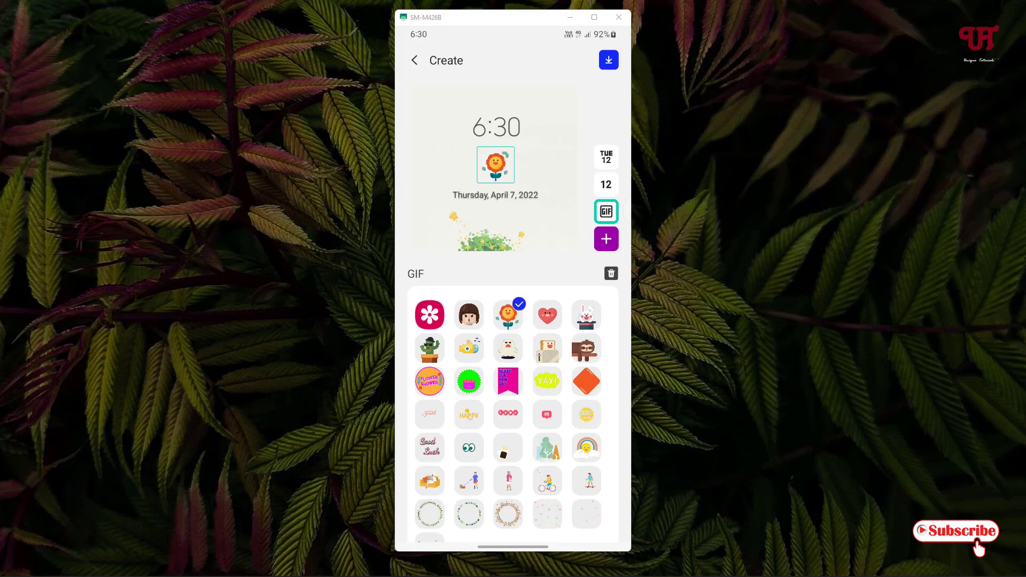
pyautogui.click(507, 348)
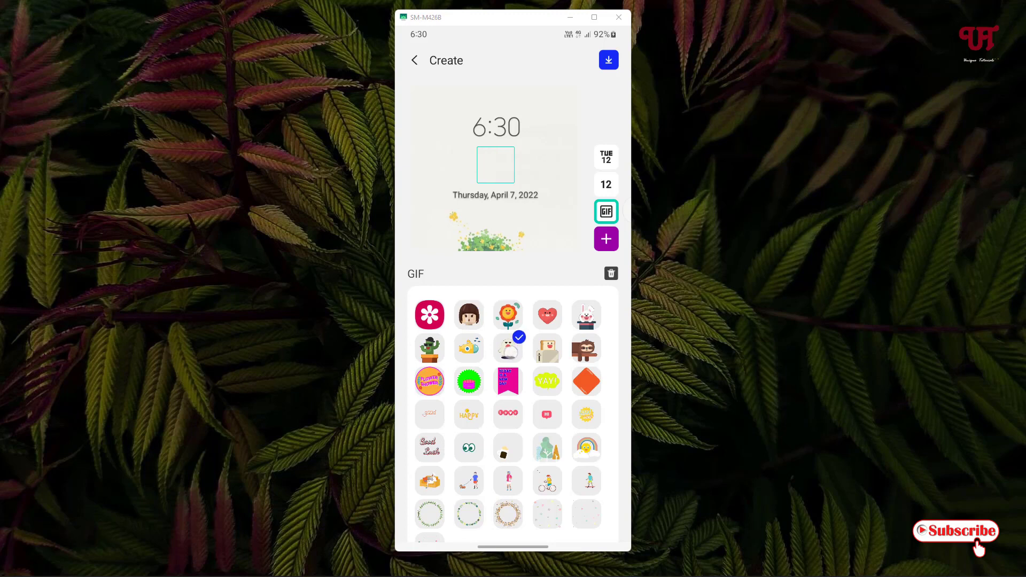
pyautogui.click(509, 348)
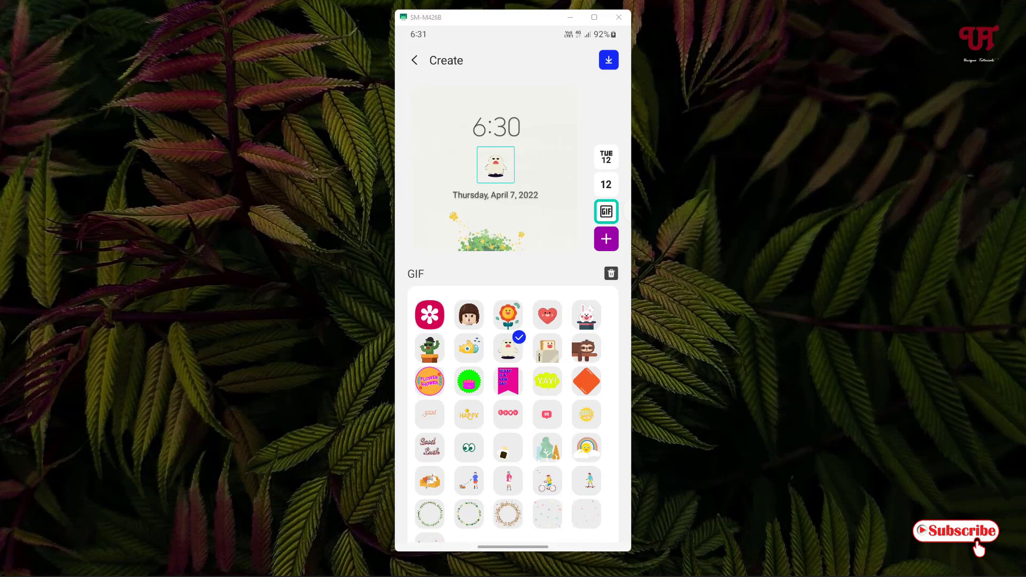
# Exit the editor via the save-or-discard prompt and return to the My Clock list
pyautogui.click(414, 60)
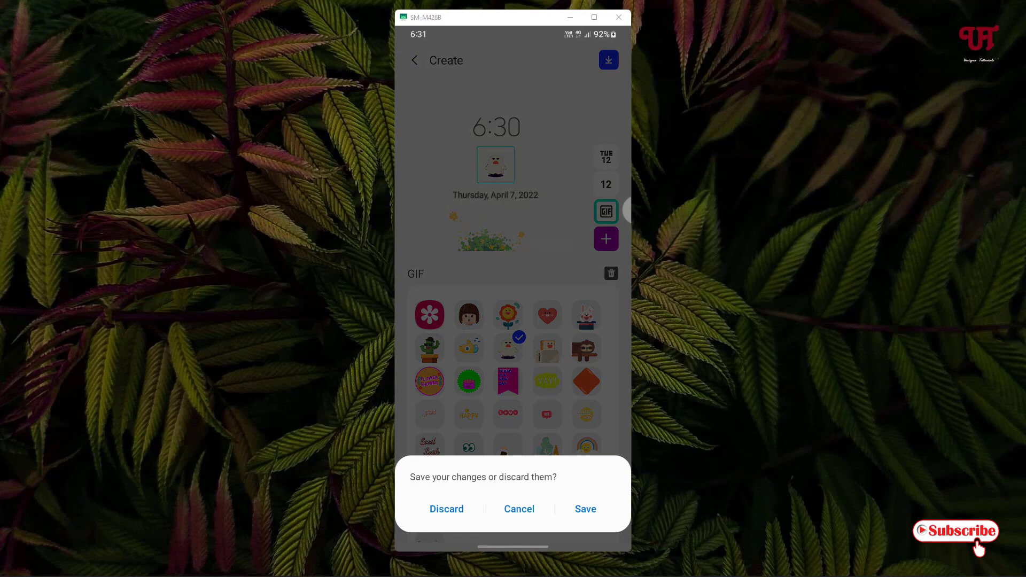
pyautogui.click(585, 509)
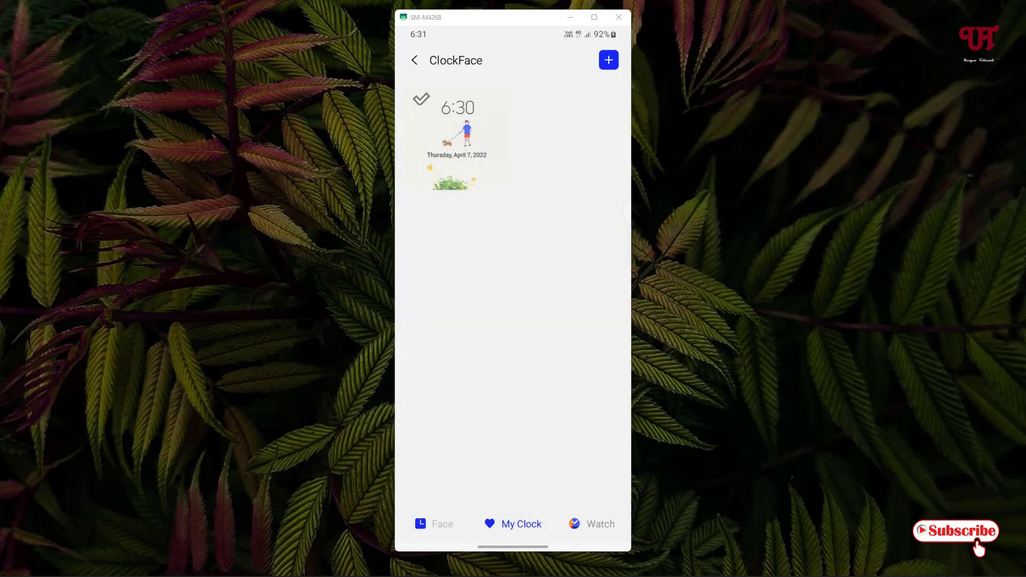